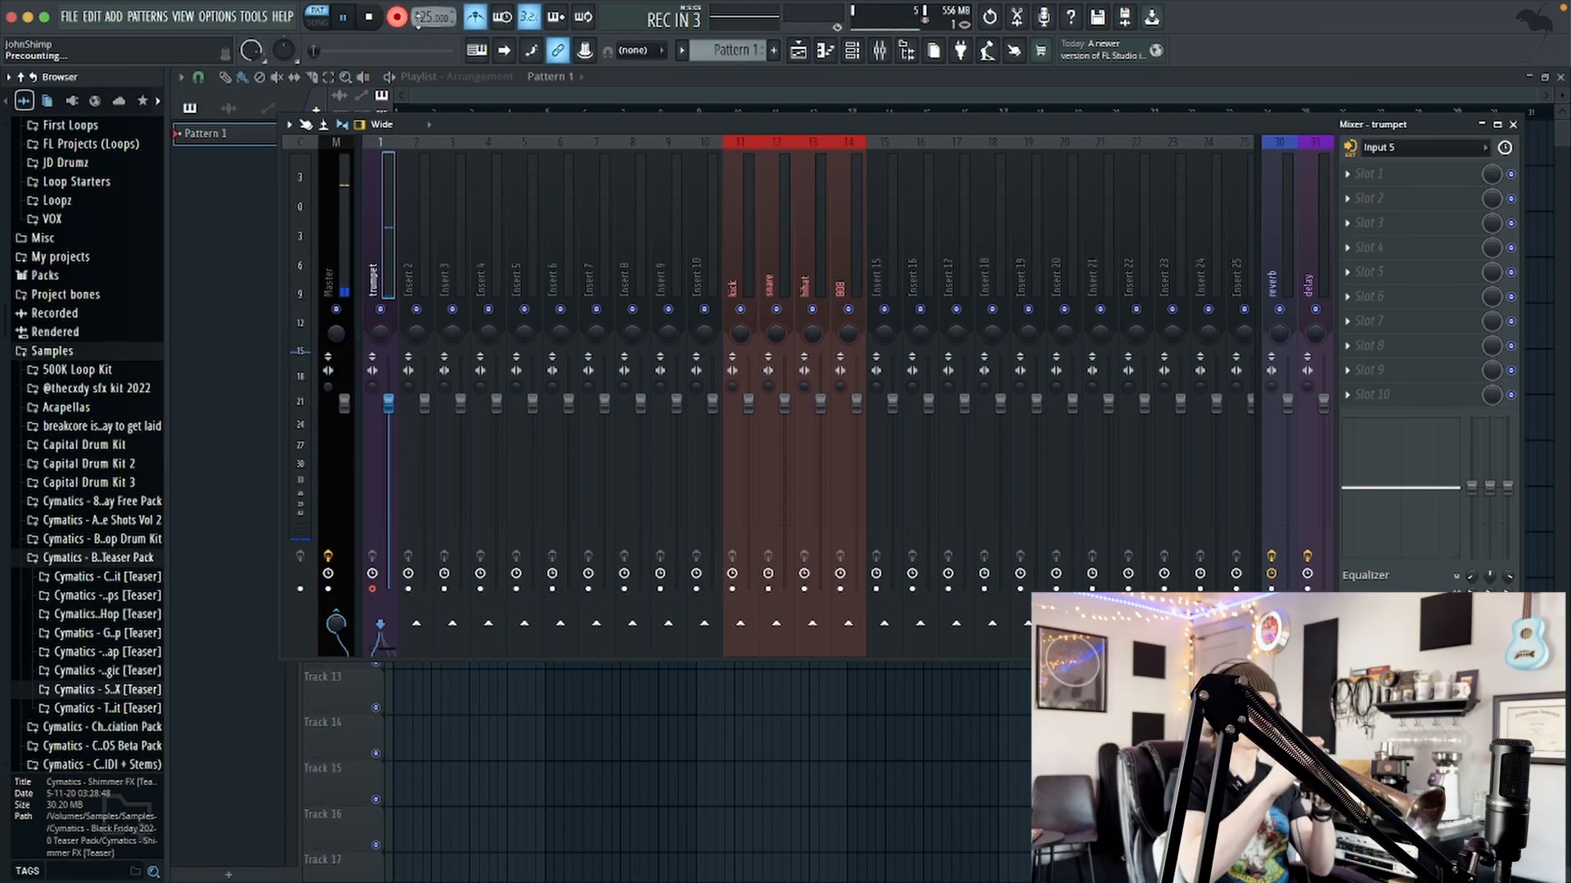
Step: Close the Mixer to reveal the four trumpet takes on Tracks 1–4
left_click(399, 17)
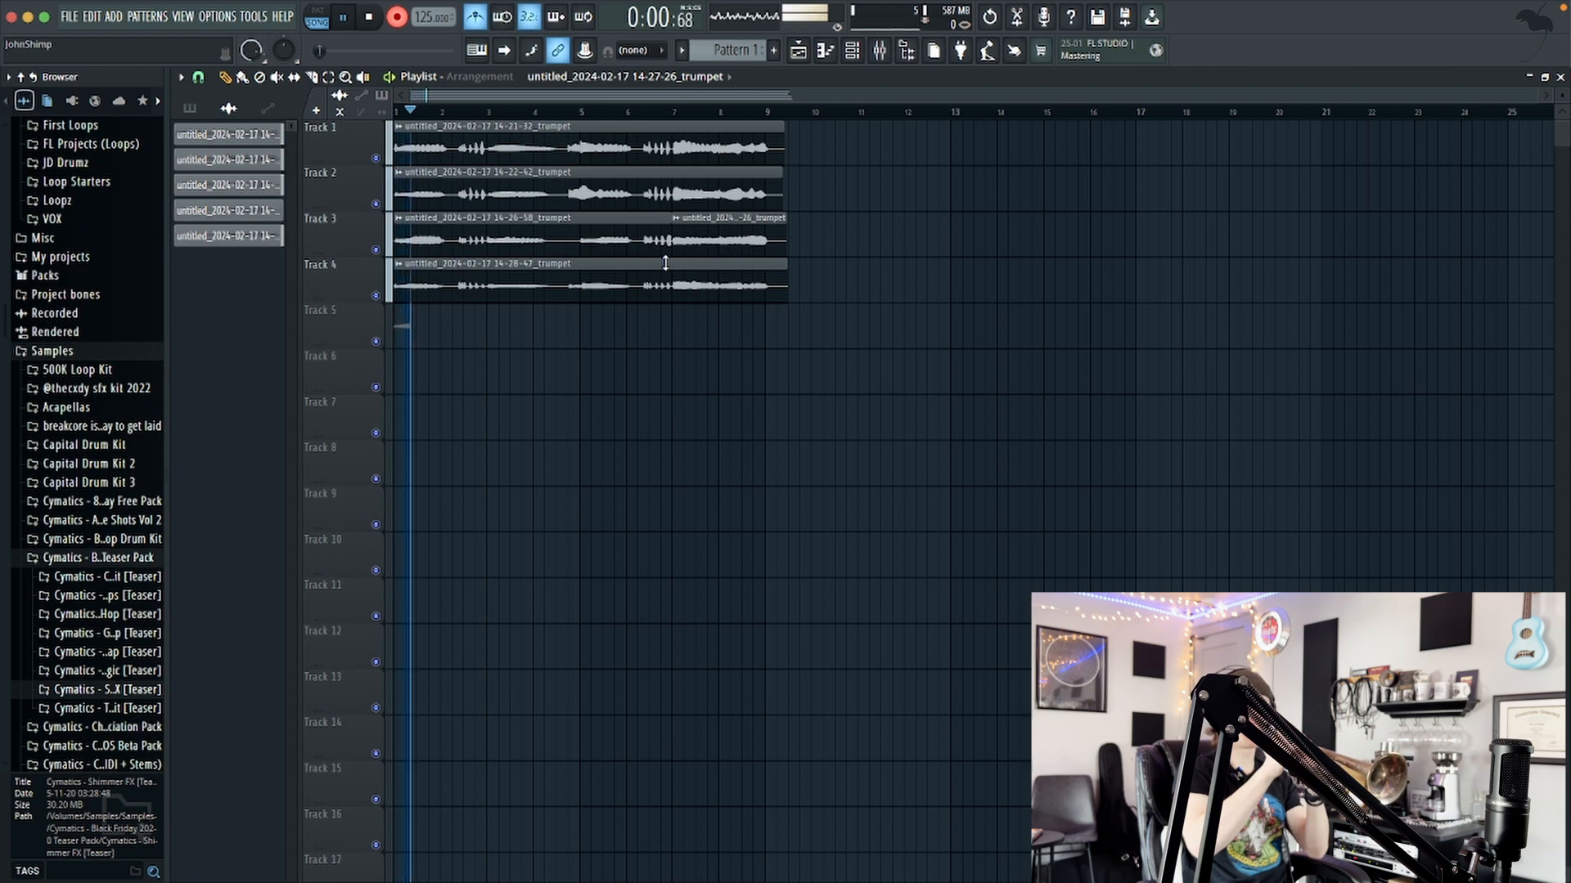
Step: Bring up the Mixer for creating the trombone bus and tpt bus inserts
left_click(403, 17)
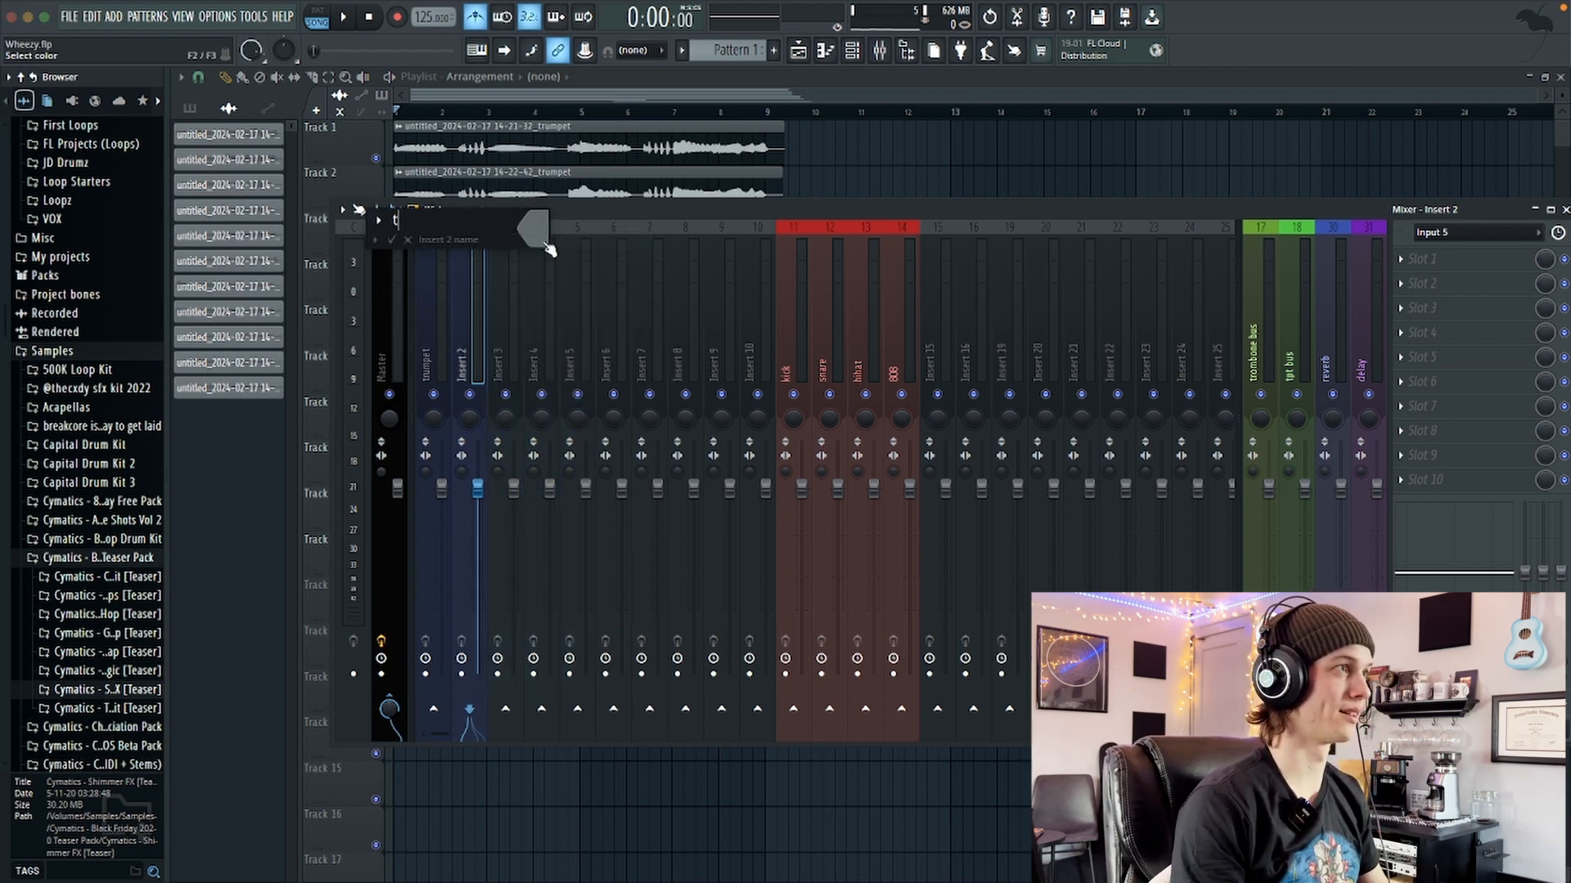
Step: Name a mixer insert 'trombone' for the brass take
type("trombone")
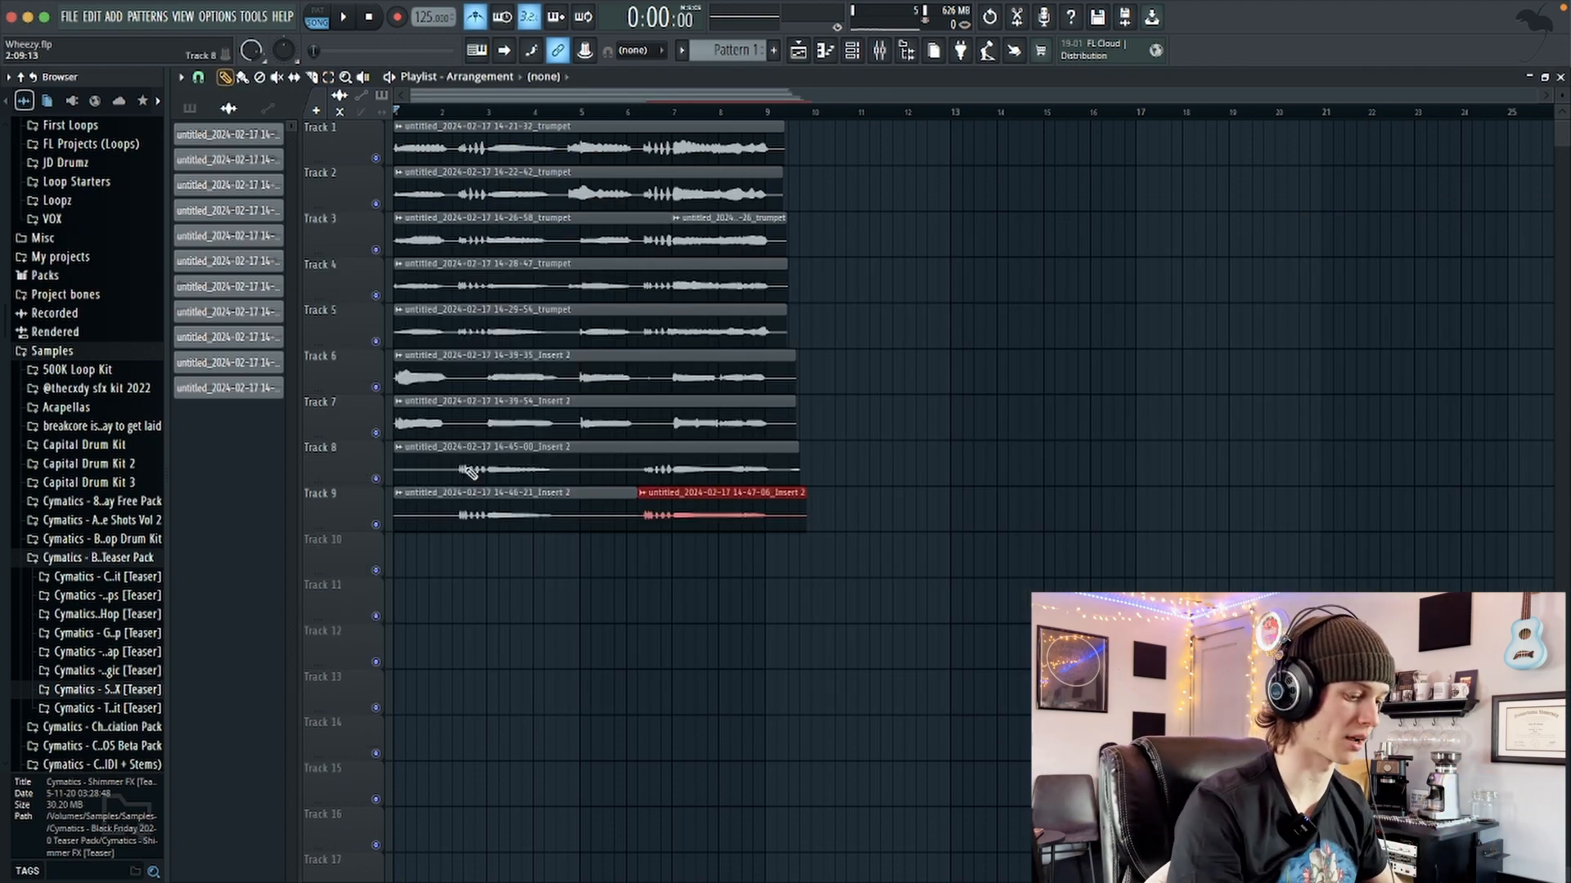
left_click(879, 50)
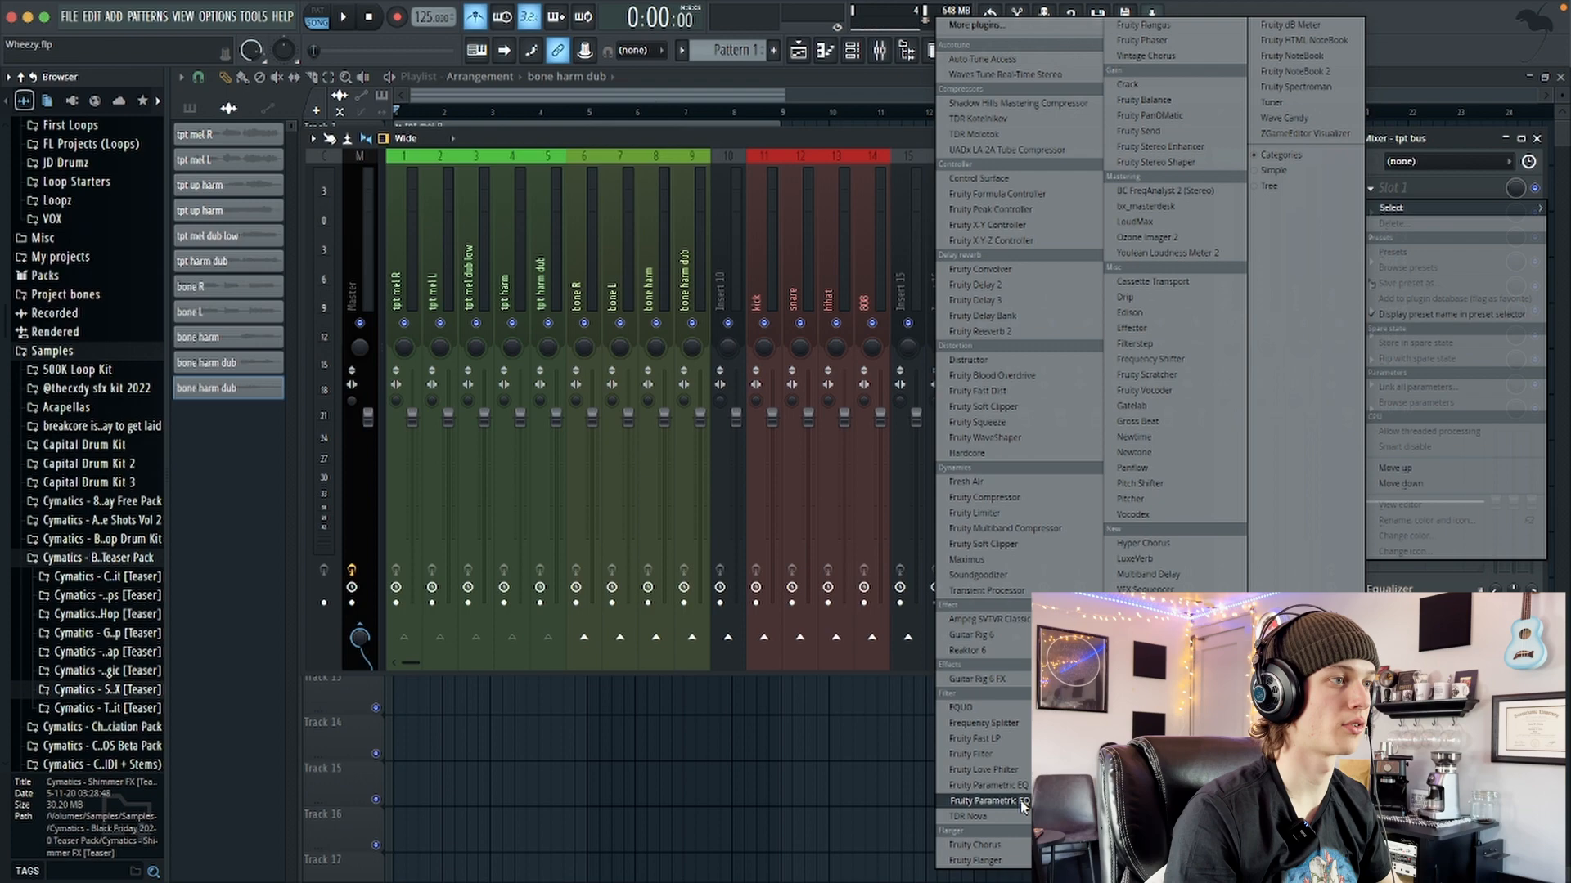
Step: Add Fruity Parametric EQ 2 to tpt bus with band 1 as a ~145 Hz high-pass
left_click(986, 801)
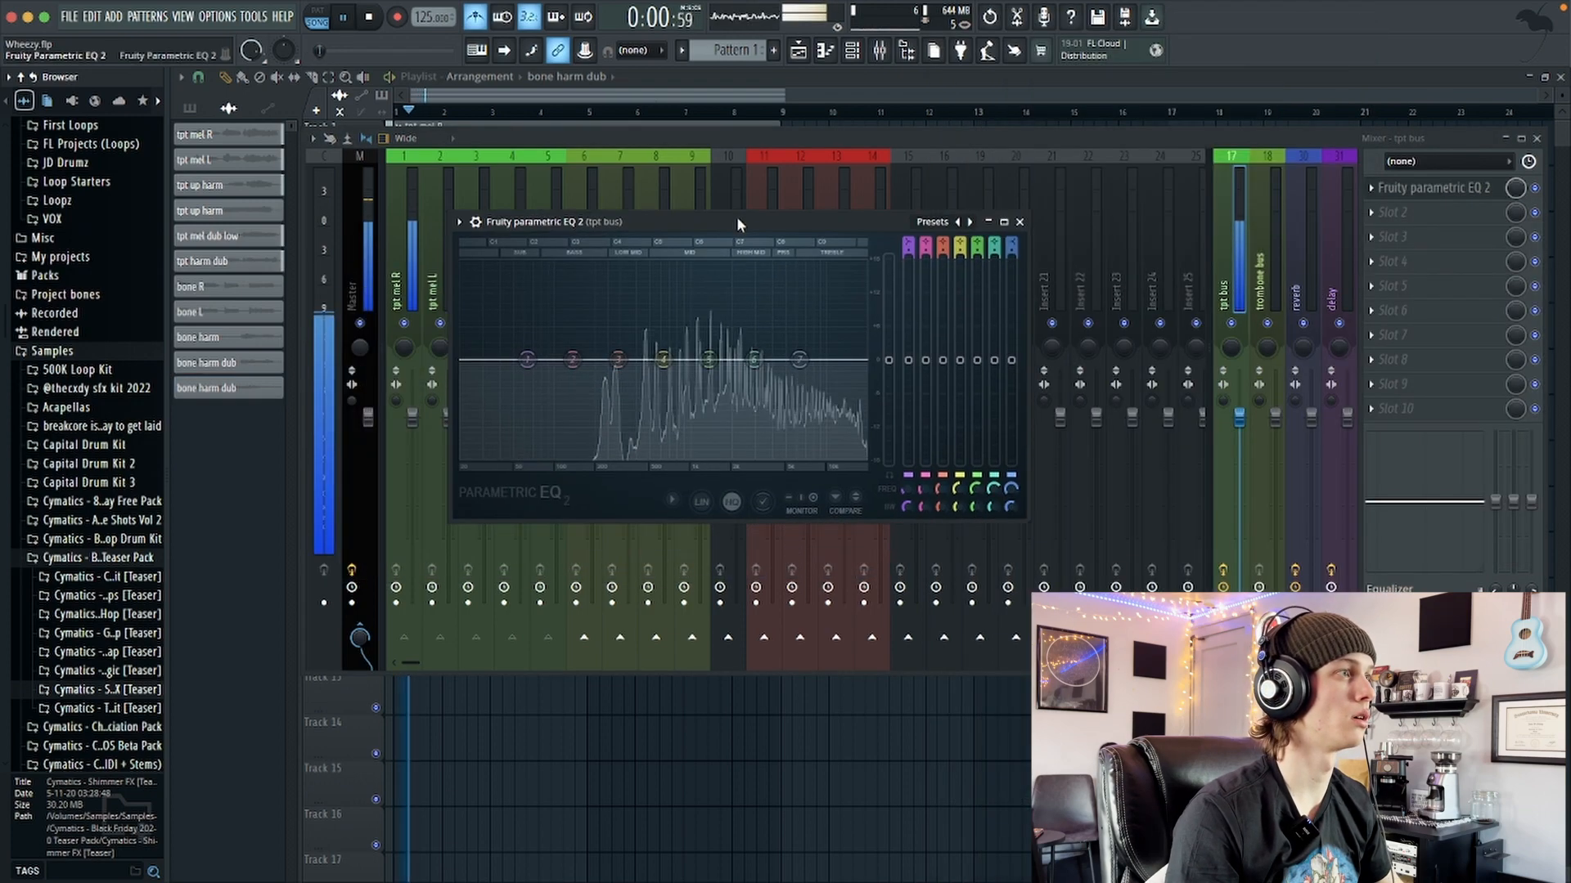
right_click(528, 358)
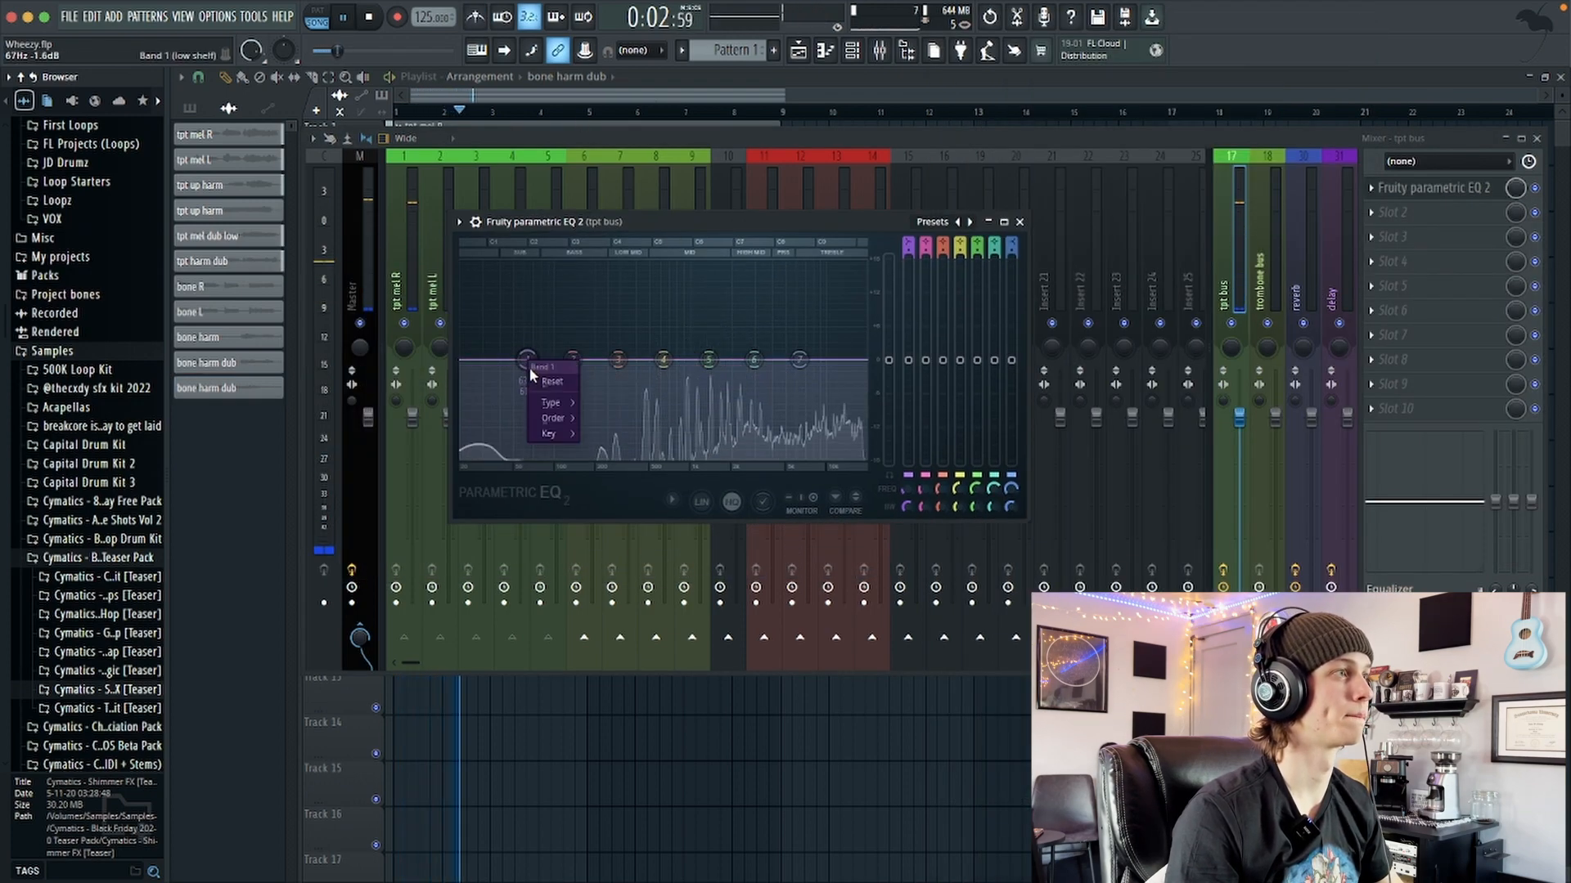
left_click(552, 402)
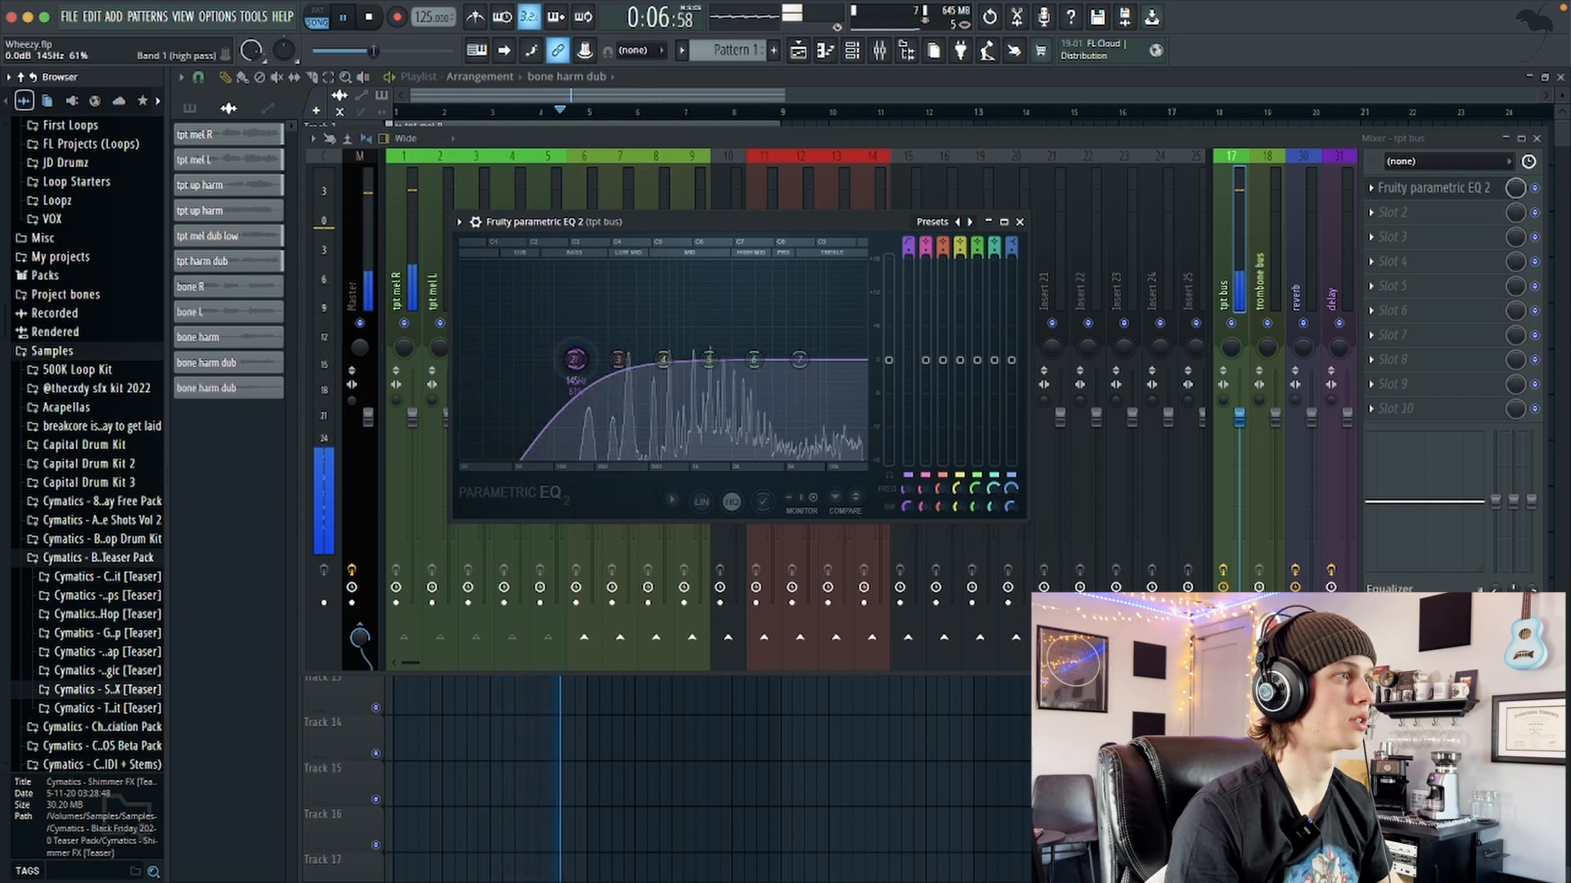
left_click_drag(574, 358, 574, 361)
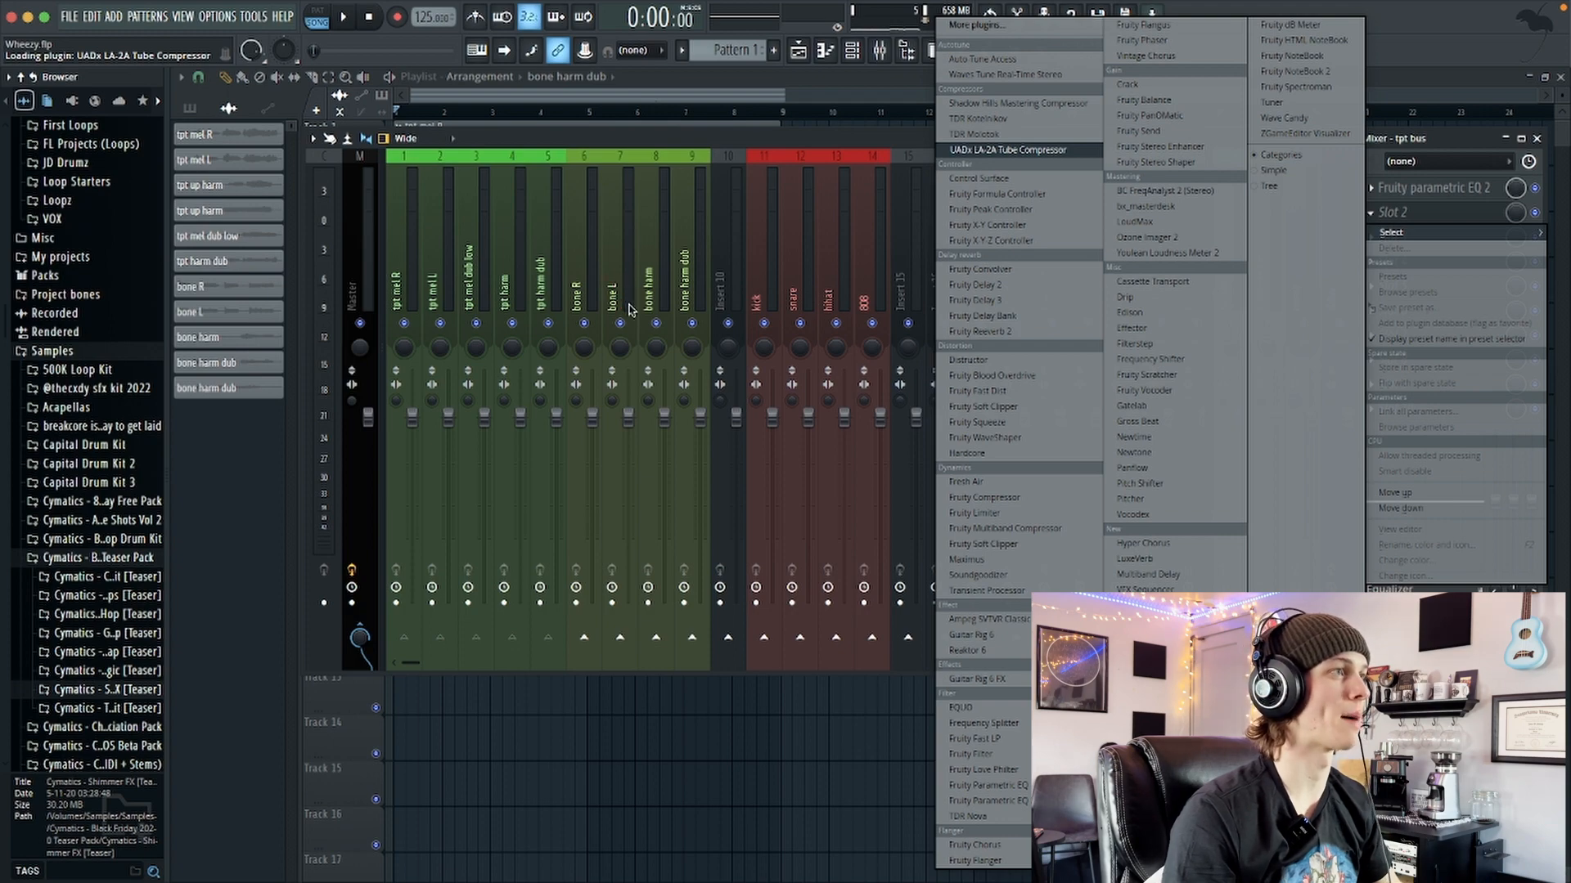
Step: Load the UADx LA-2A Tube Compressor into tpt bus slot 2 and adjust peak reduction
left_click(1008, 149)
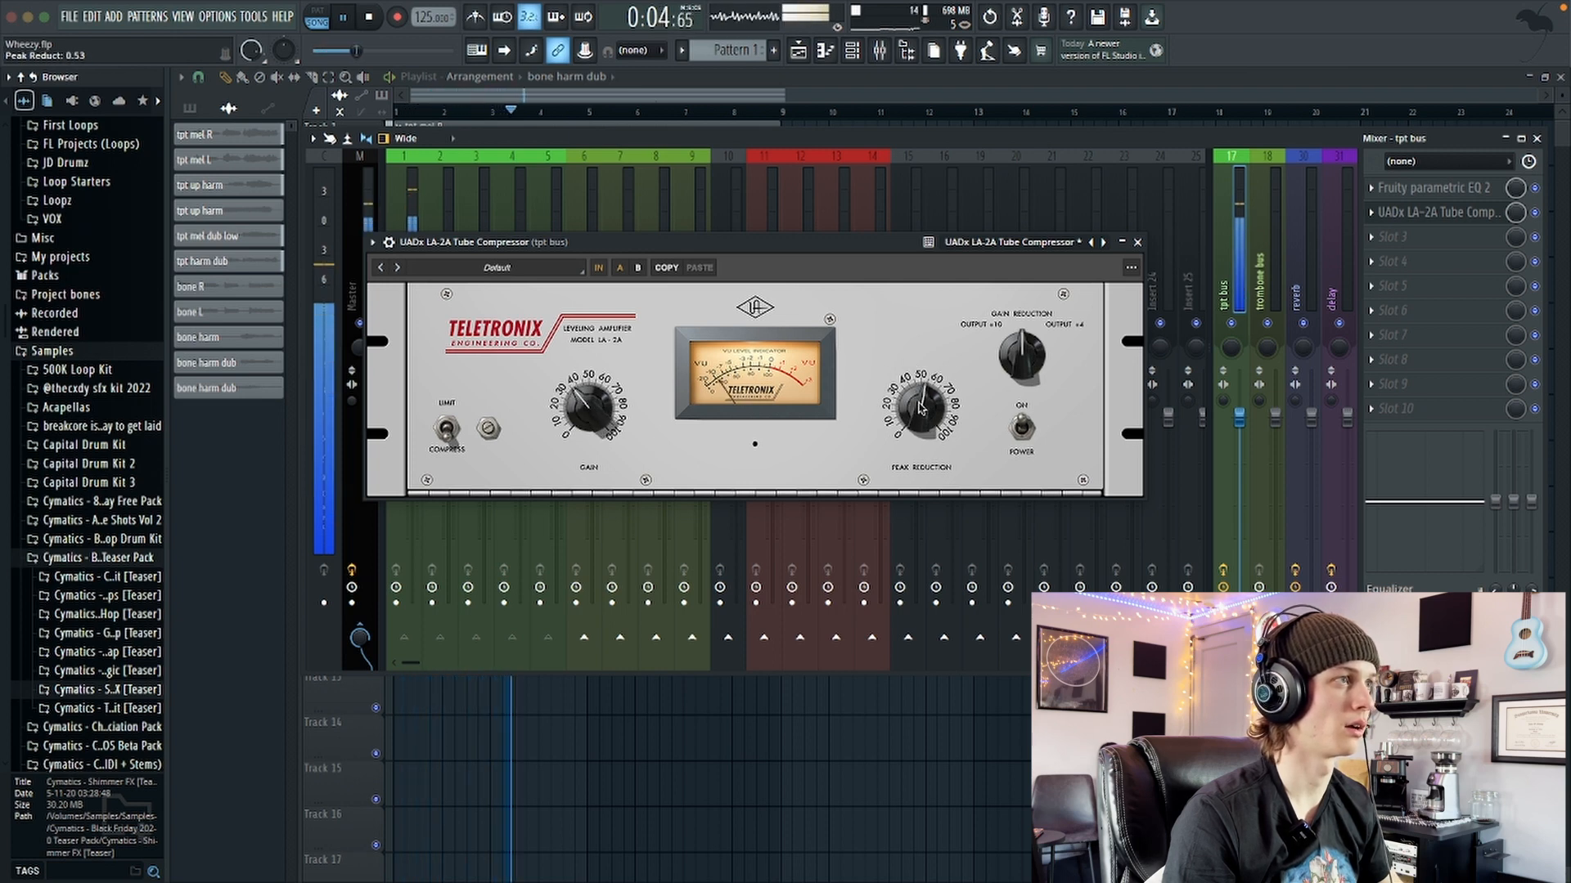
left_click(1137, 241)
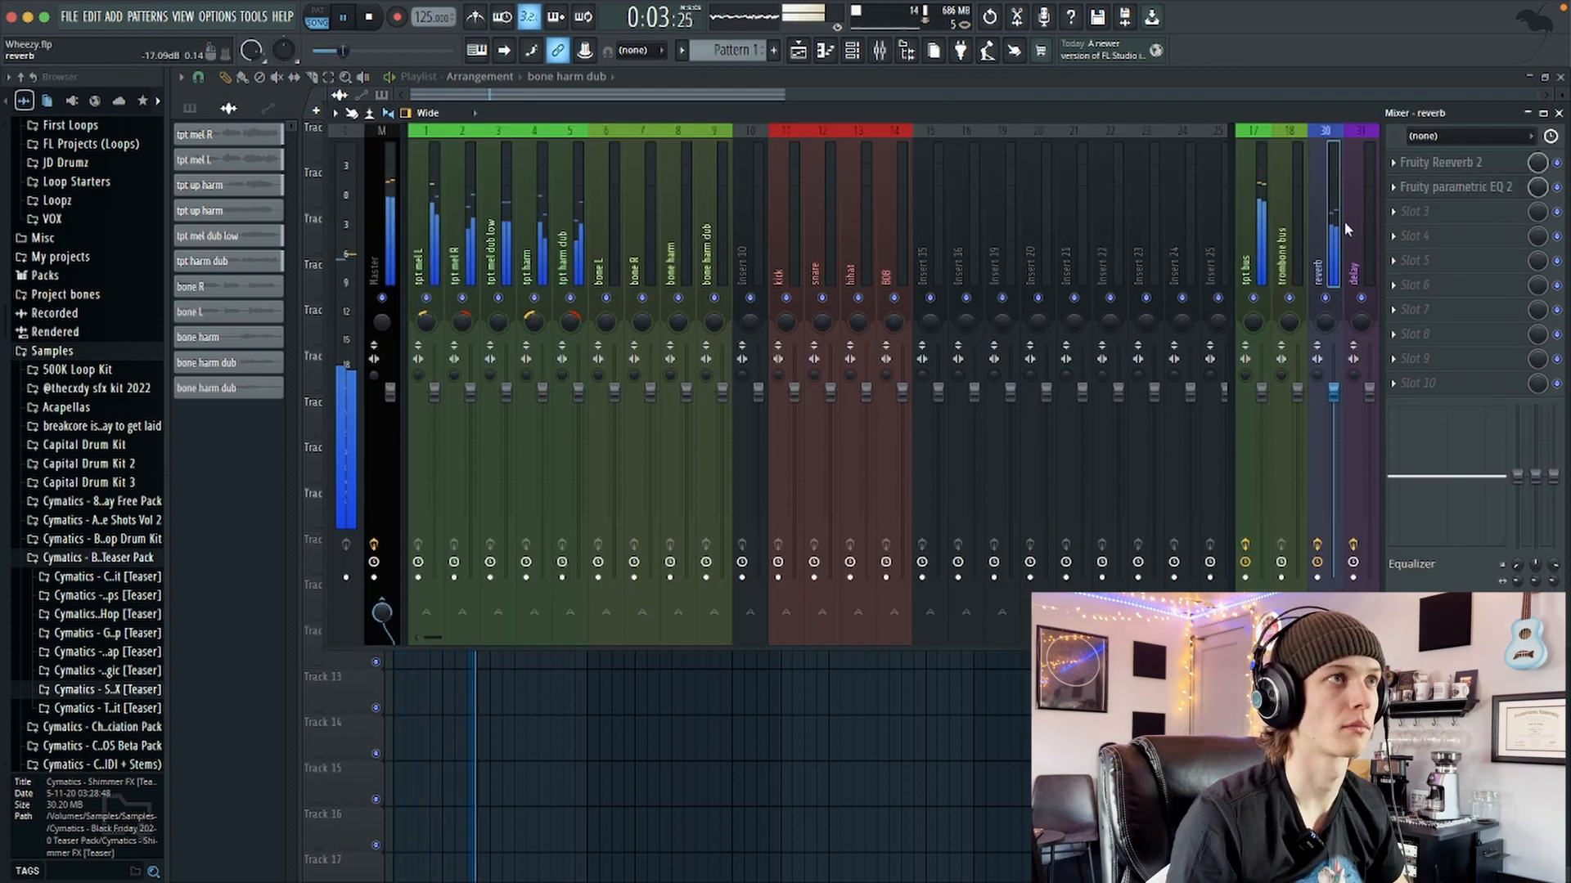
Step: Show the Fruity Reeverb 2 interface from slot 1 of the reverb insert
left_click(1451, 186)
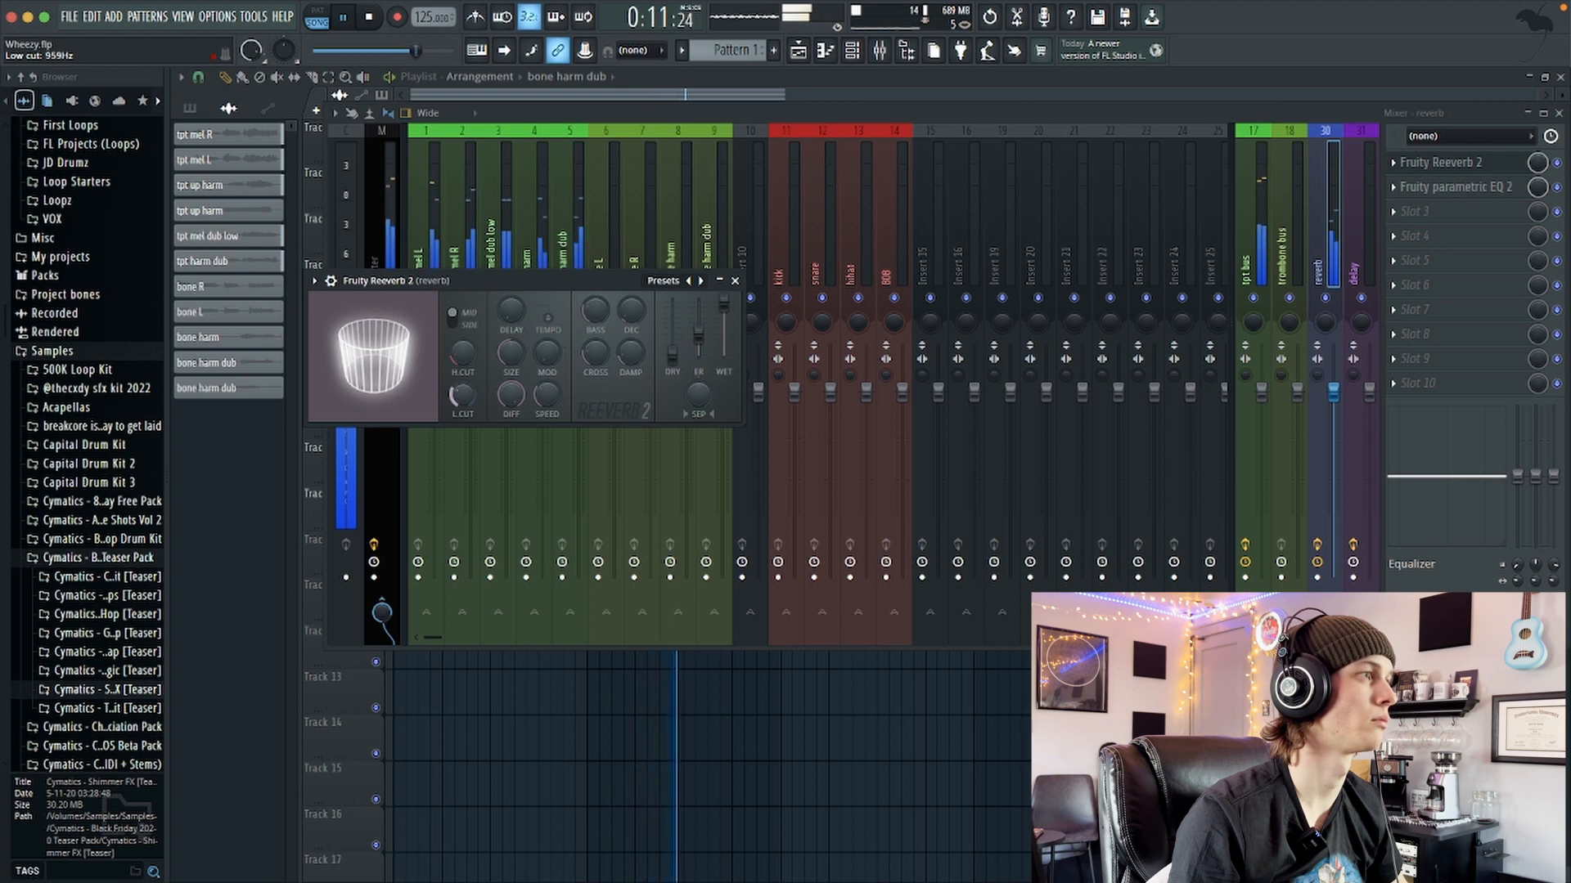
left_click(734, 281)
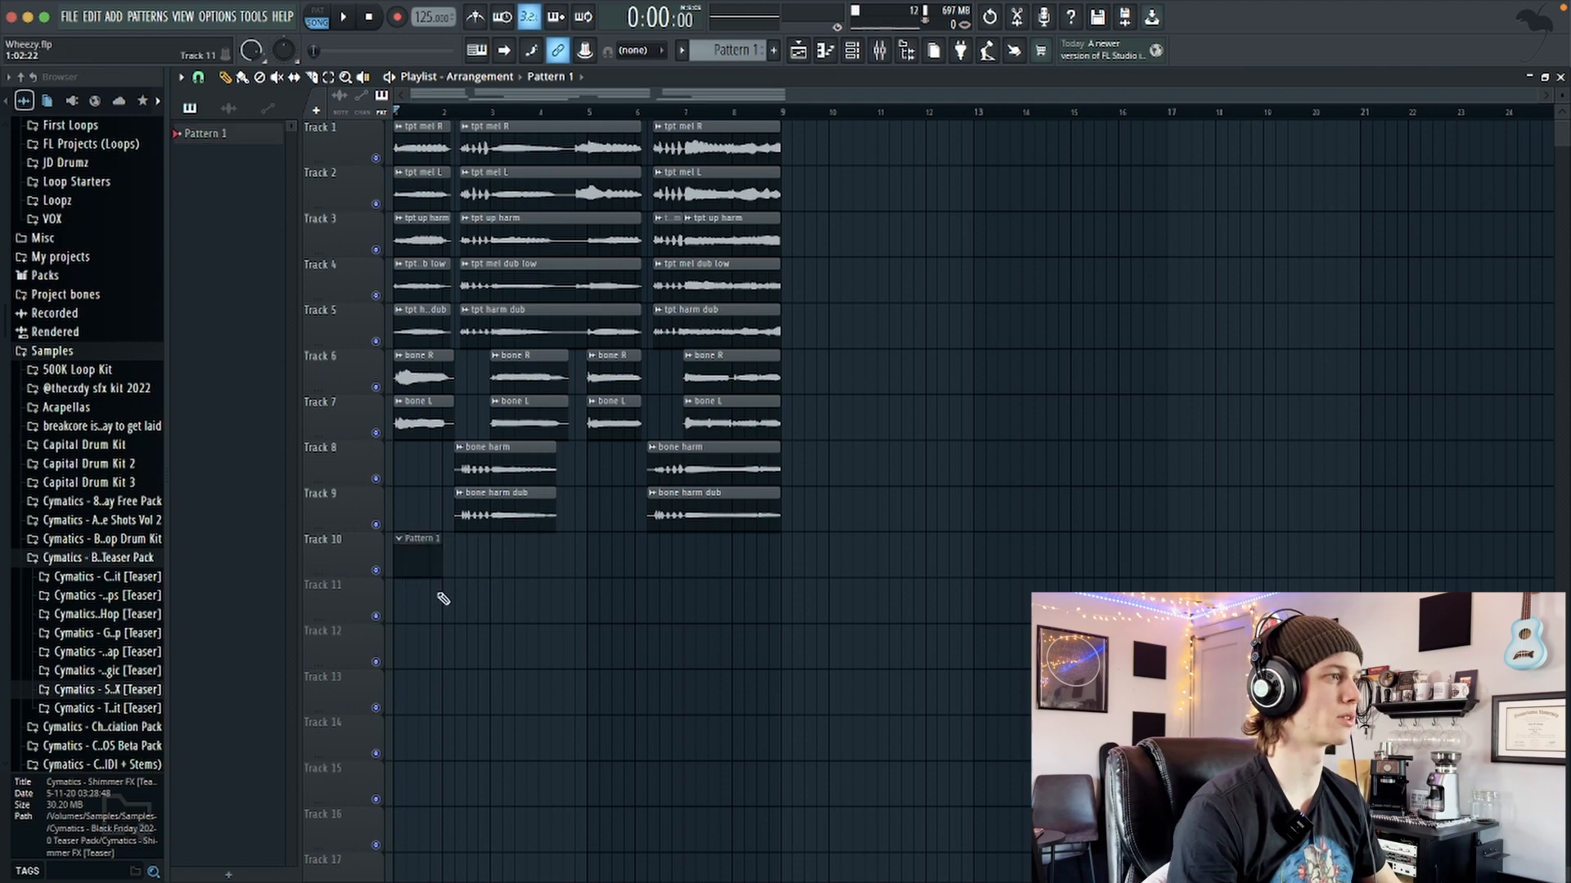
Step: Paint the pad's Pattern 1 into Track 10 at bar 1
left_click(398, 17)
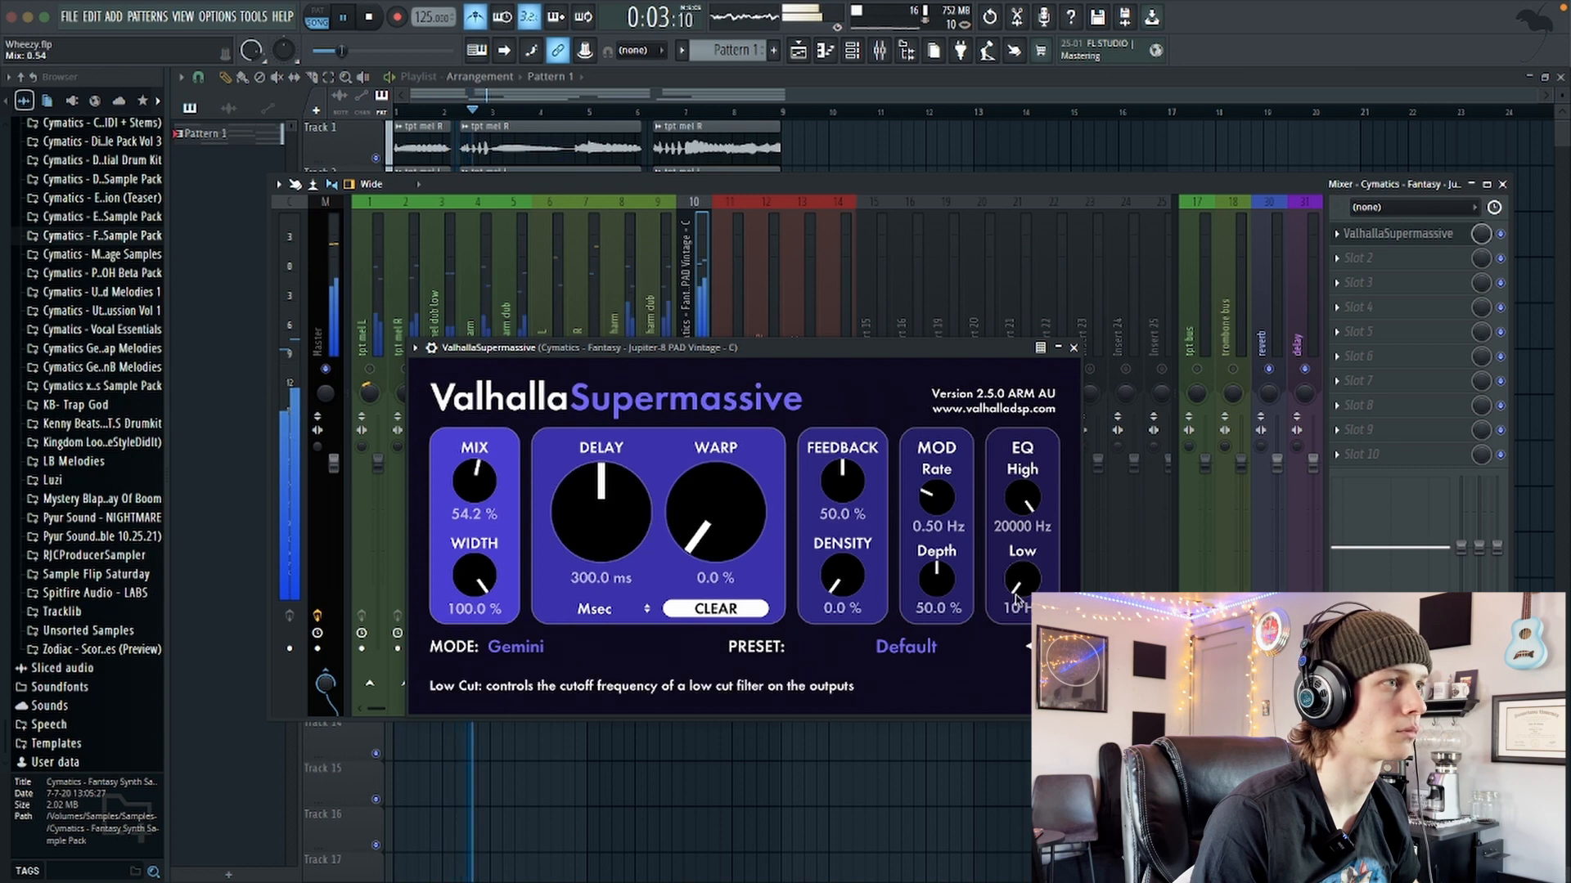
Step: Turn Valhalla Supermassive's EQ Low knob on the pad insert up to about 570 Hz
left_click_drag(1017, 581, 1017, 561)
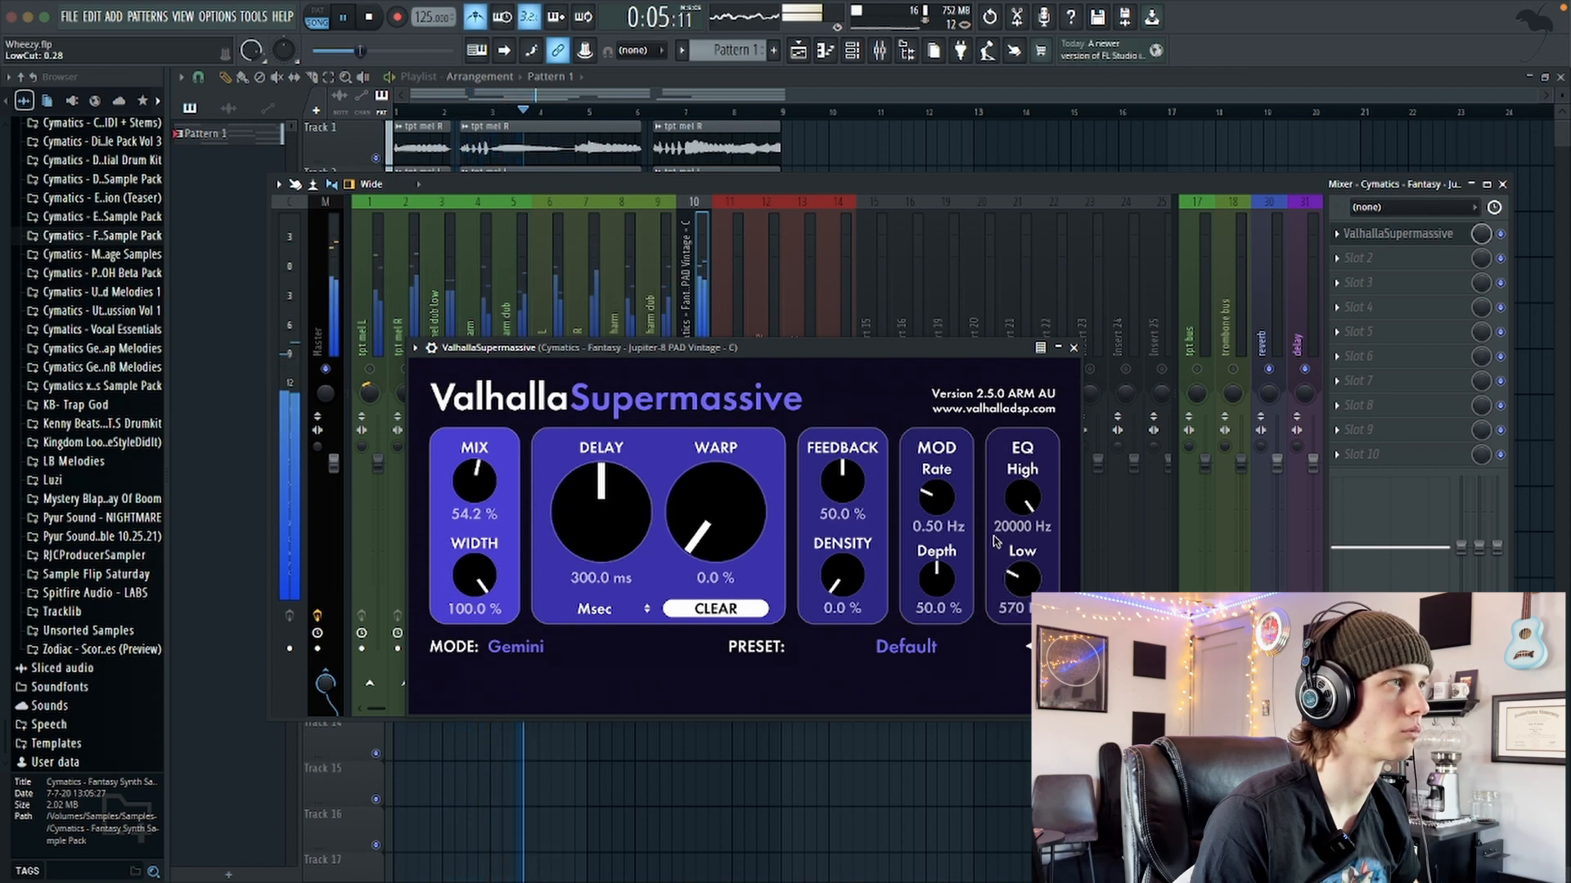
left_click(1072, 347)
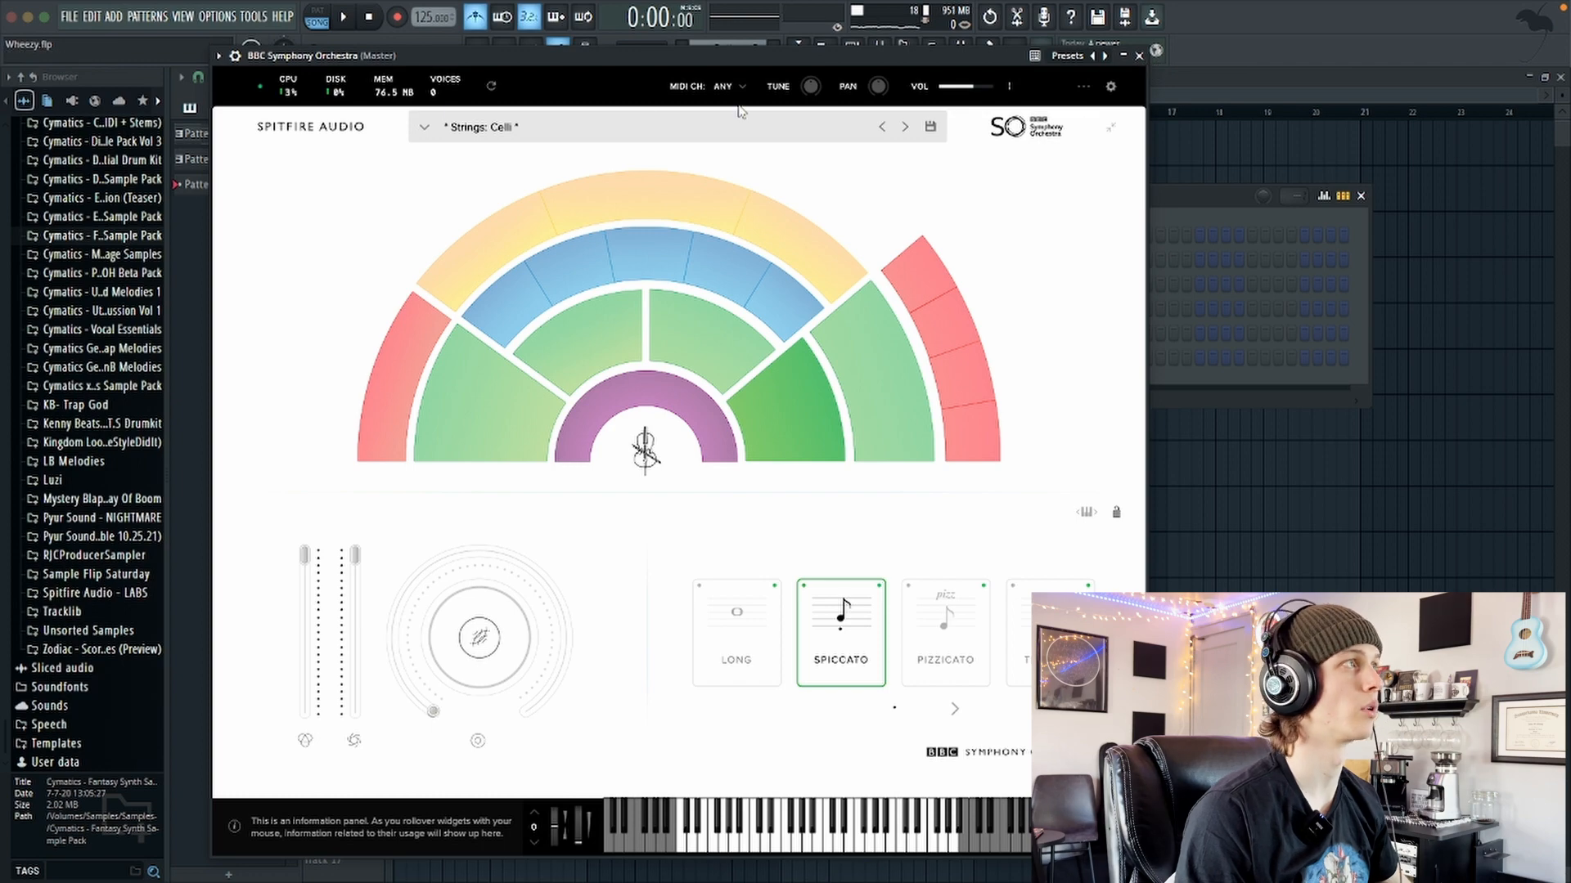
Step: Place Celli spiccato string parts as Patterns 2 and 3 on Tracks 11 and 12
left_click(1110, 86)
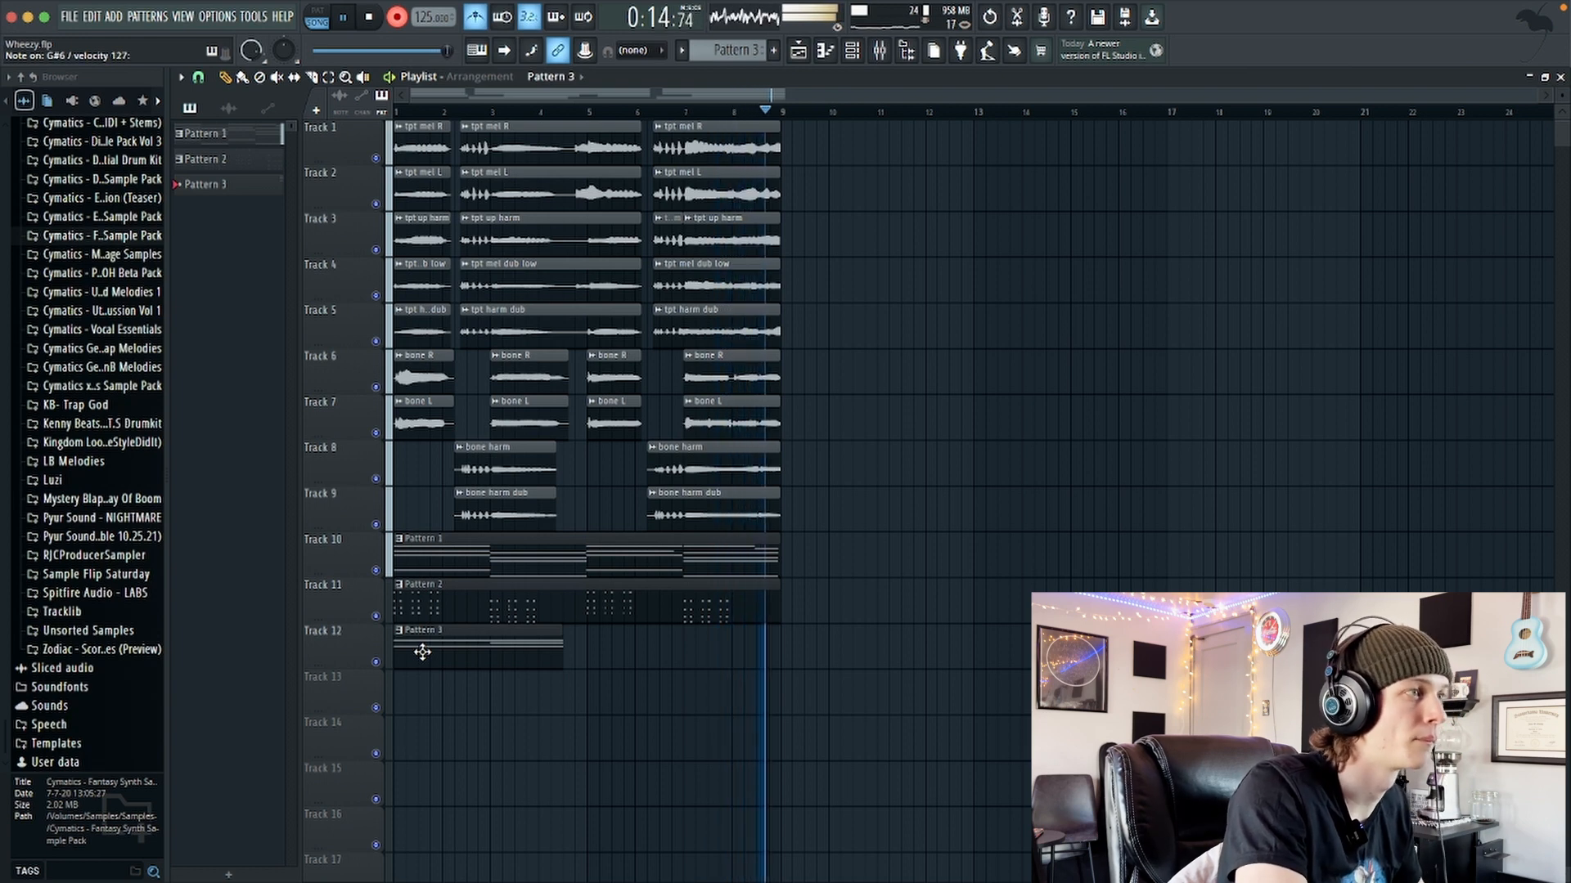
Step: Put Pattern 4 with a kick sample at the start of Track 13
left_click(401, 18)
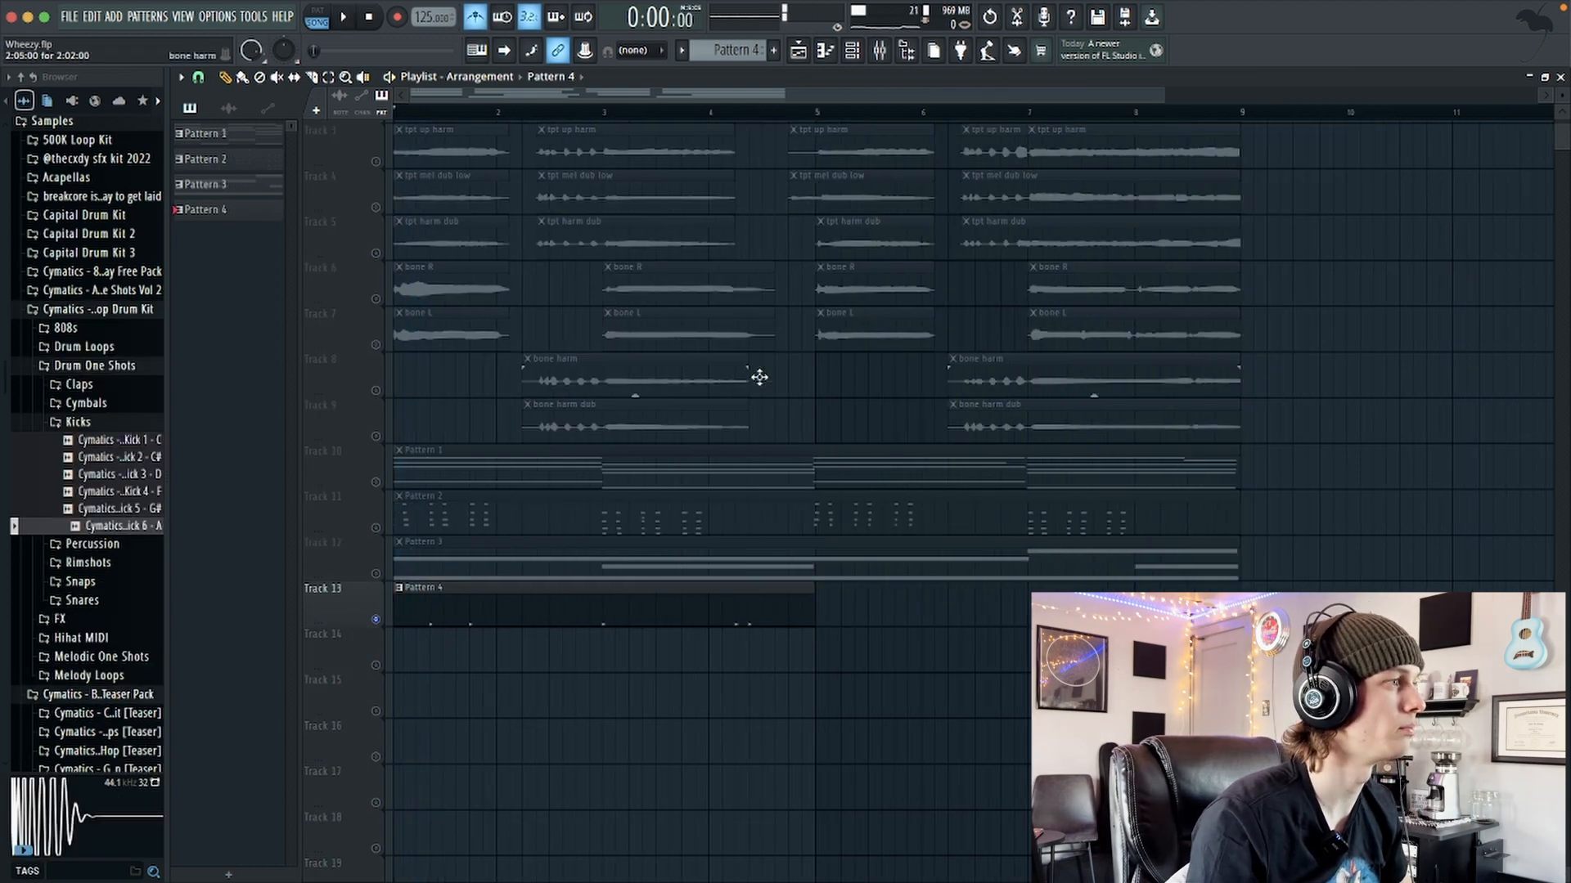
Step: Program kick, clap, hi-hat and 808 steps in Pattern 4, then close the Channel Rack
left_click(852, 50)
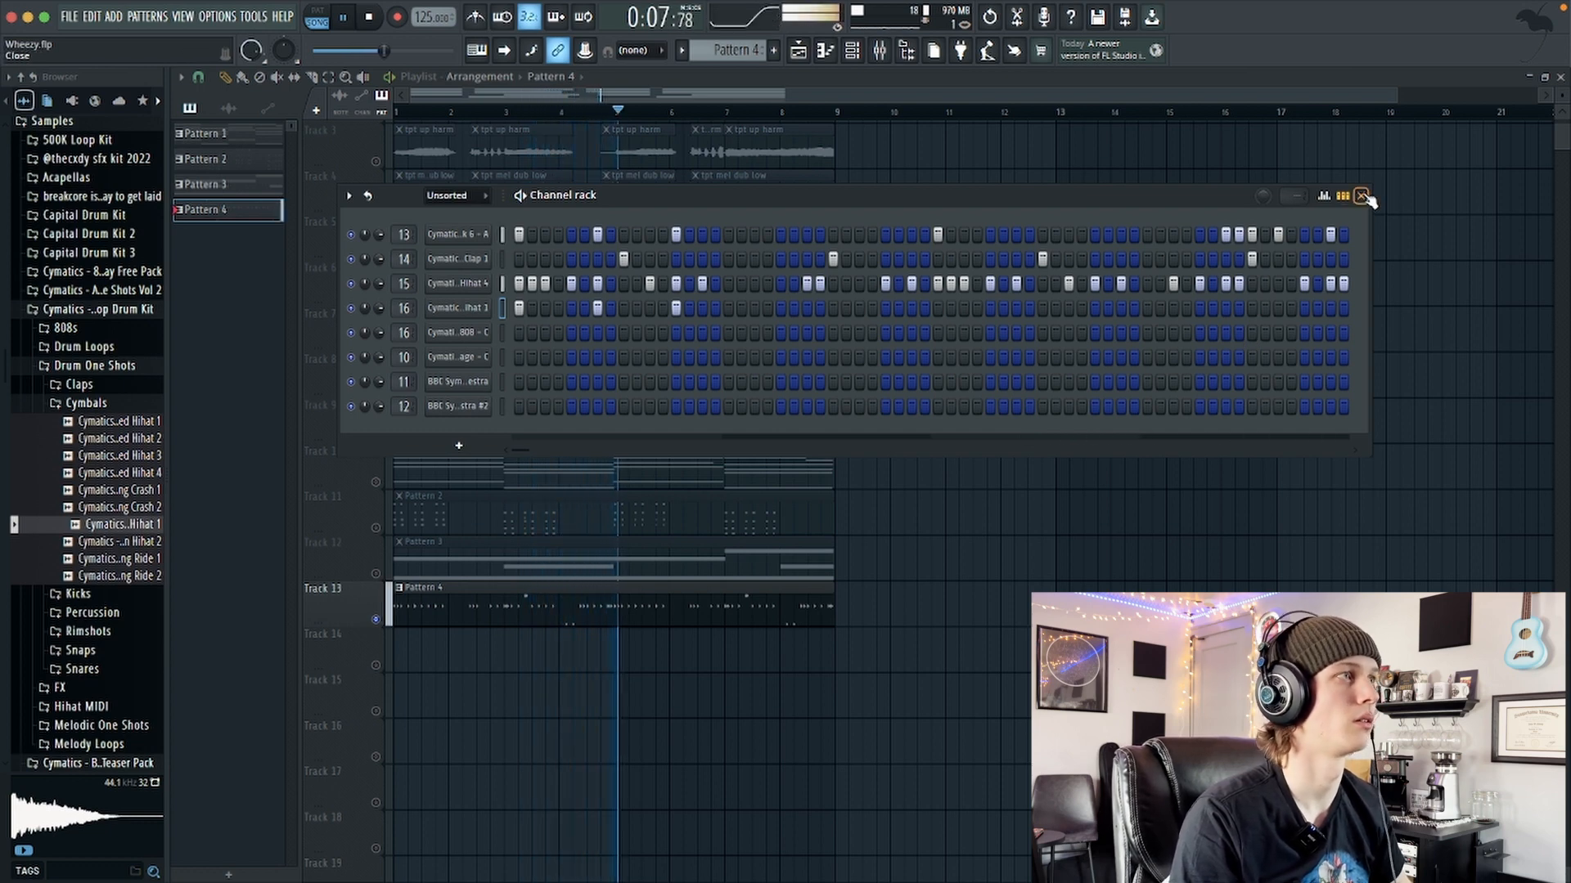
left_click(370, 17)
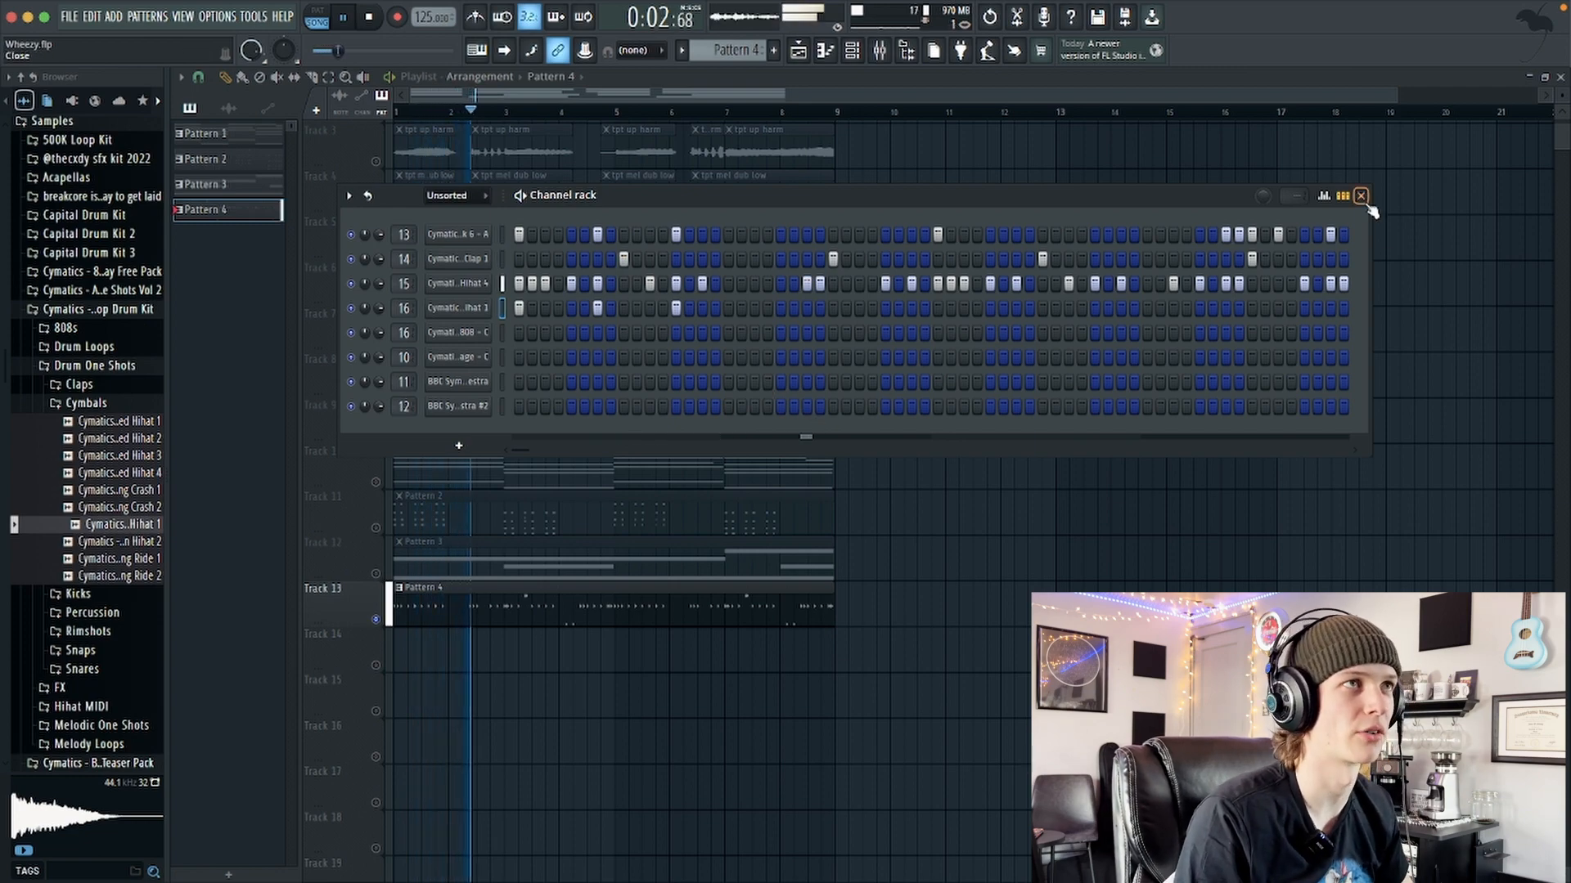
left_click(1360, 195)
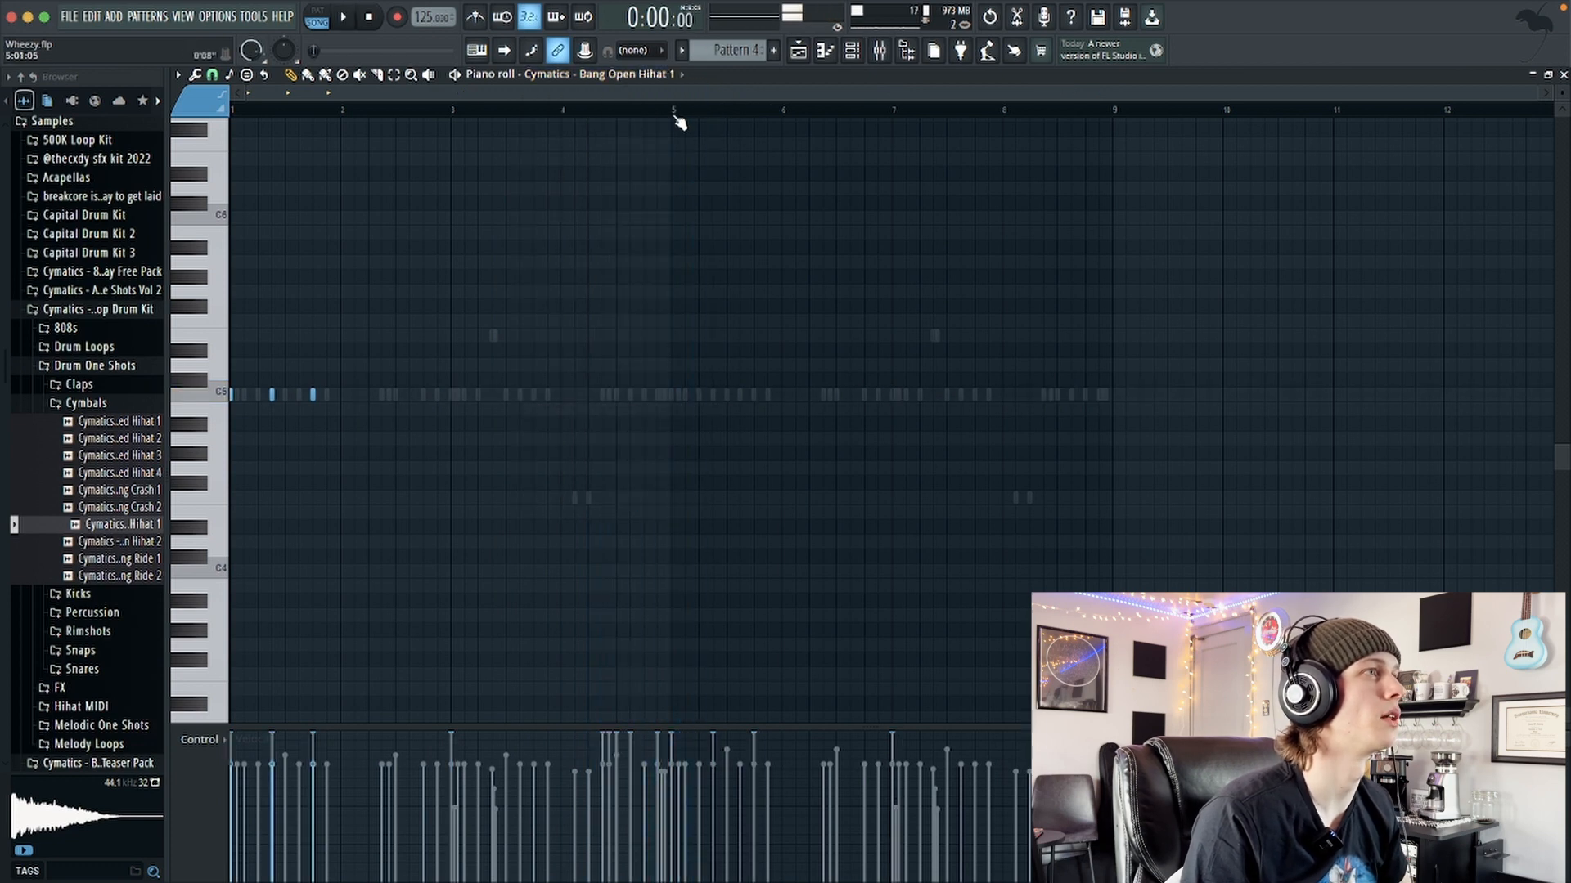
Step: Paint kick, clap, hi-hat, snare and 808 clips across Tracks 13–18, then open the Mixer
left_click(343, 17)
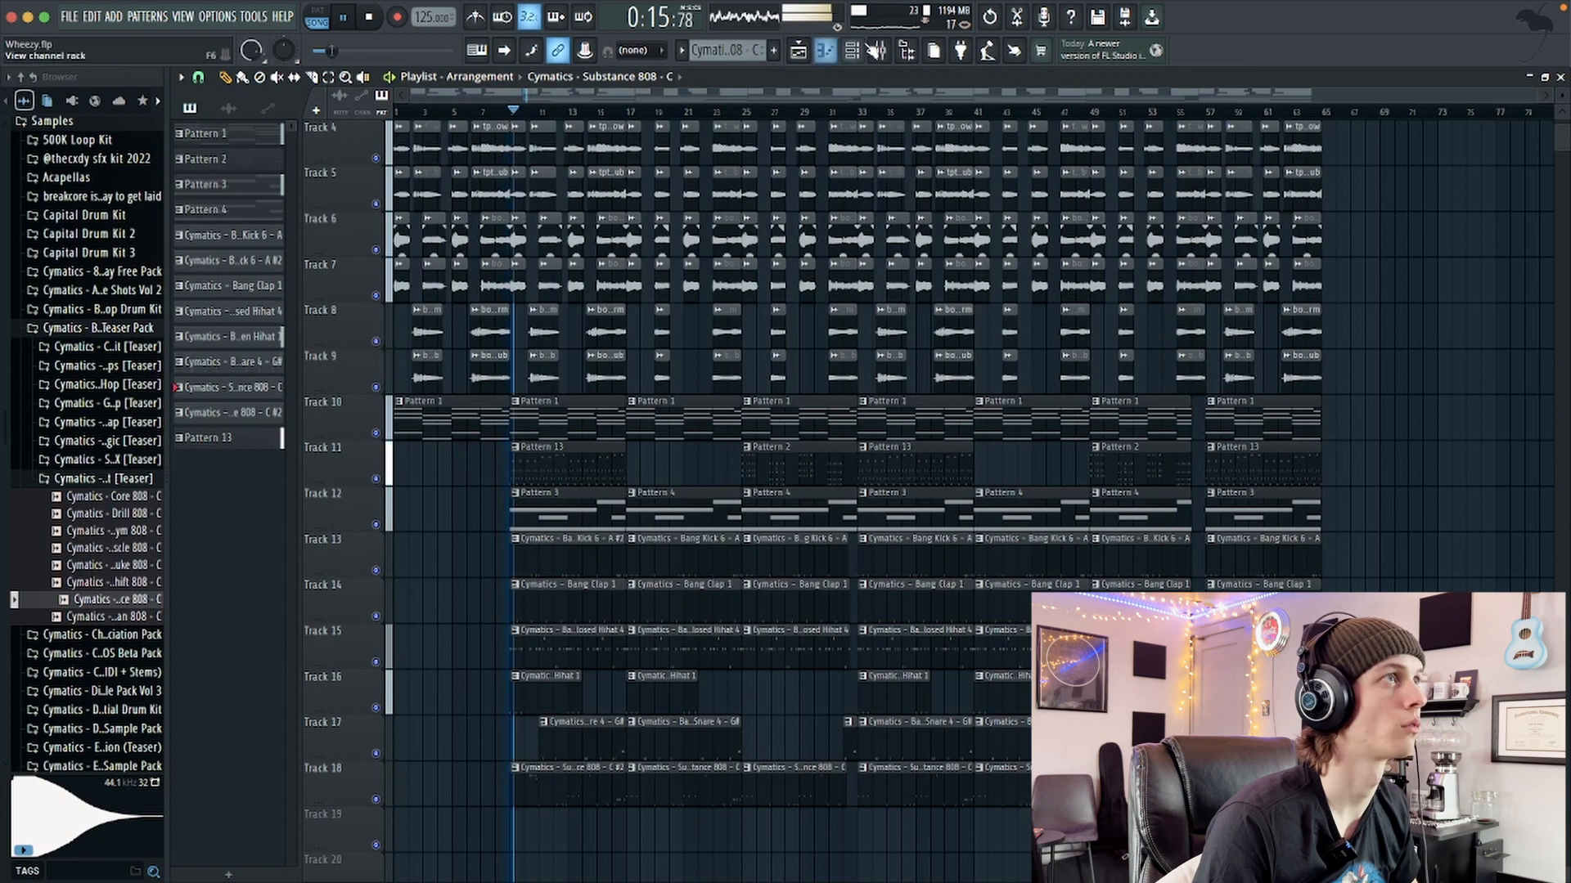
left_click(878, 51)
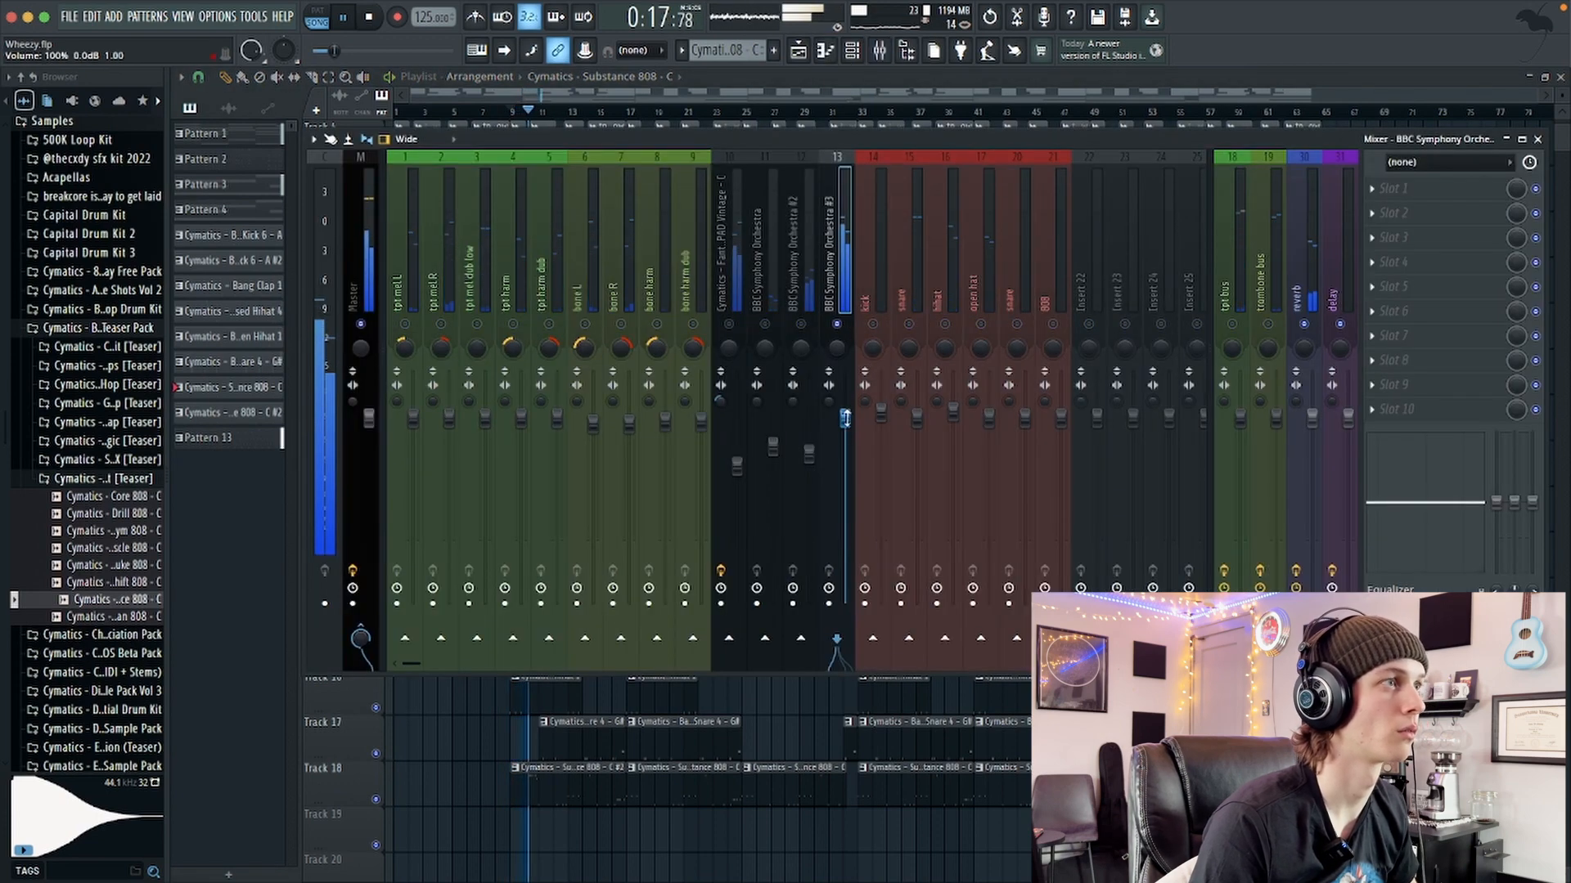